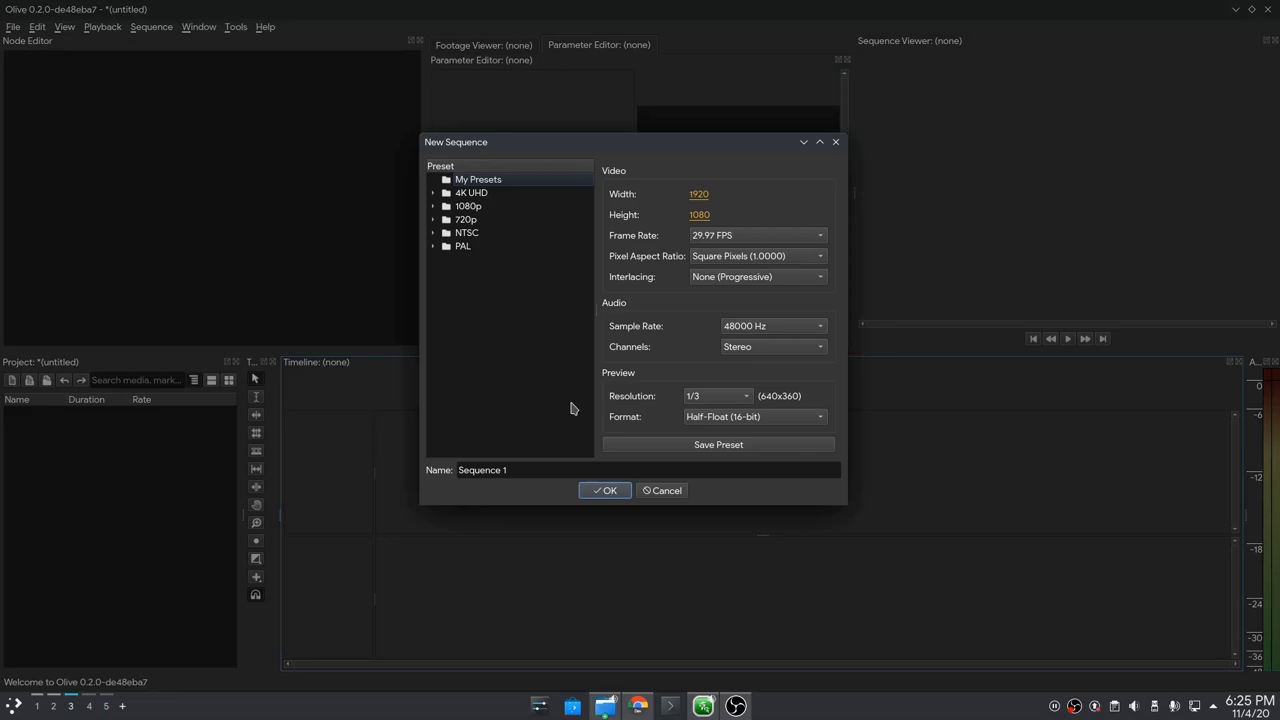
# Create a 1080p 60 FPS sequence at 1/2 preview resolution and add monitor-out.mp4 to the timeline
pyautogui.click(468, 206)
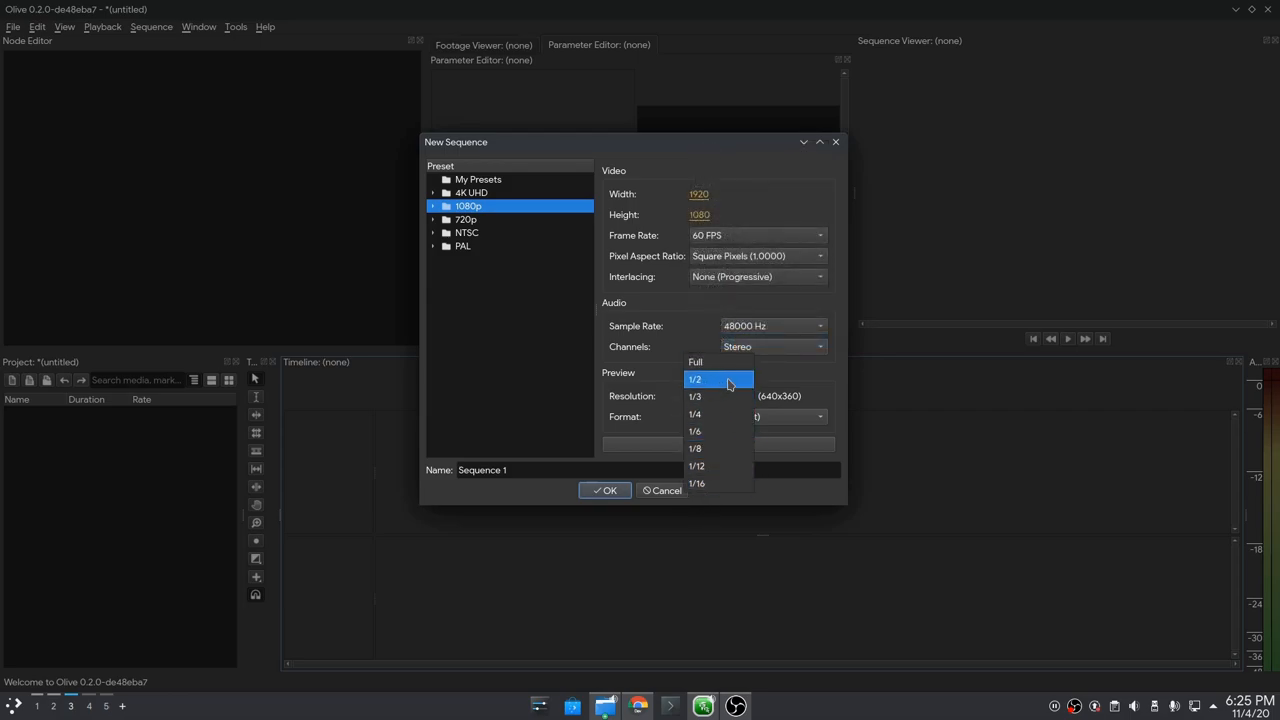
pyautogui.click(714, 379)
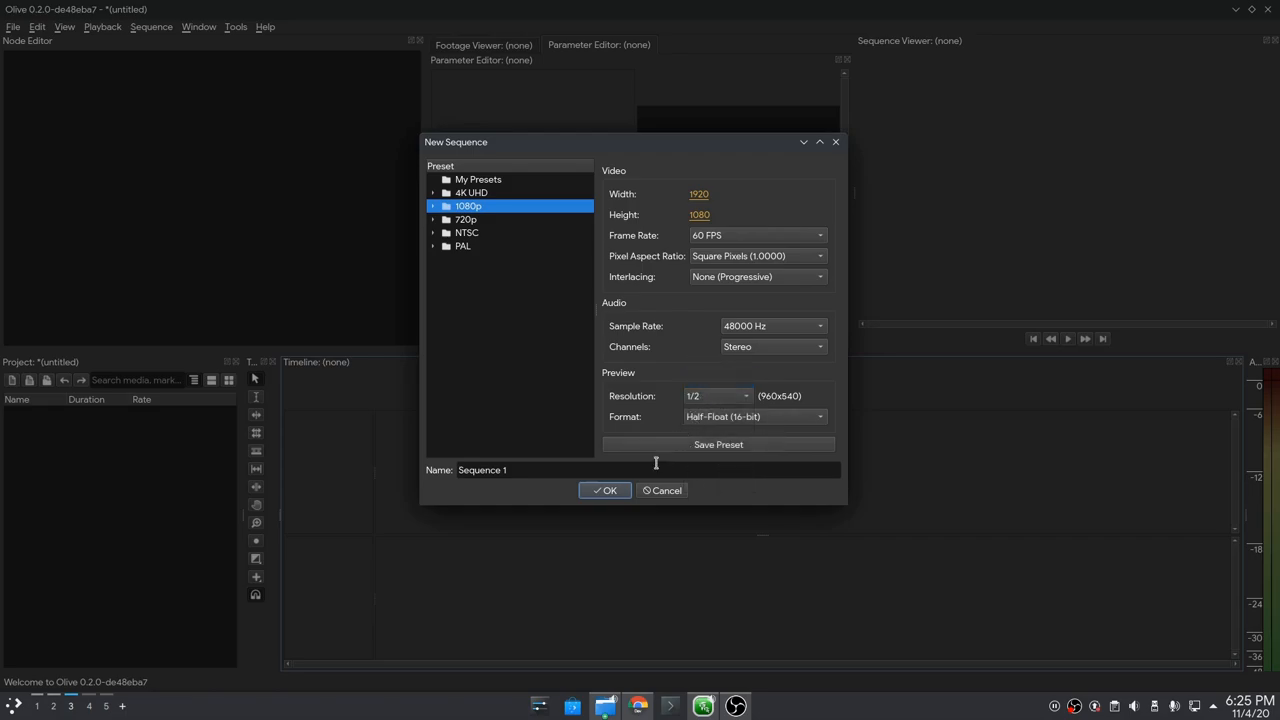
pyautogui.click(604, 490)
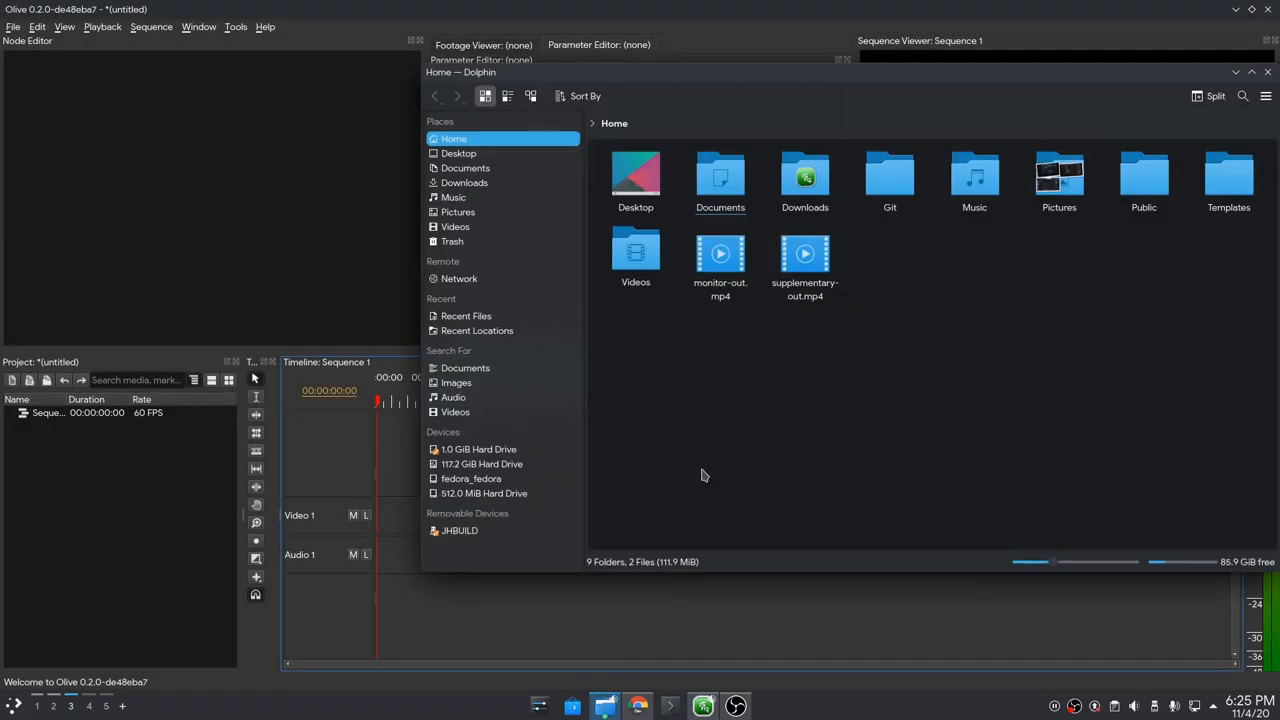
pyautogui.moveTo(720, 255); pyautogui.dragTo(110, 490)
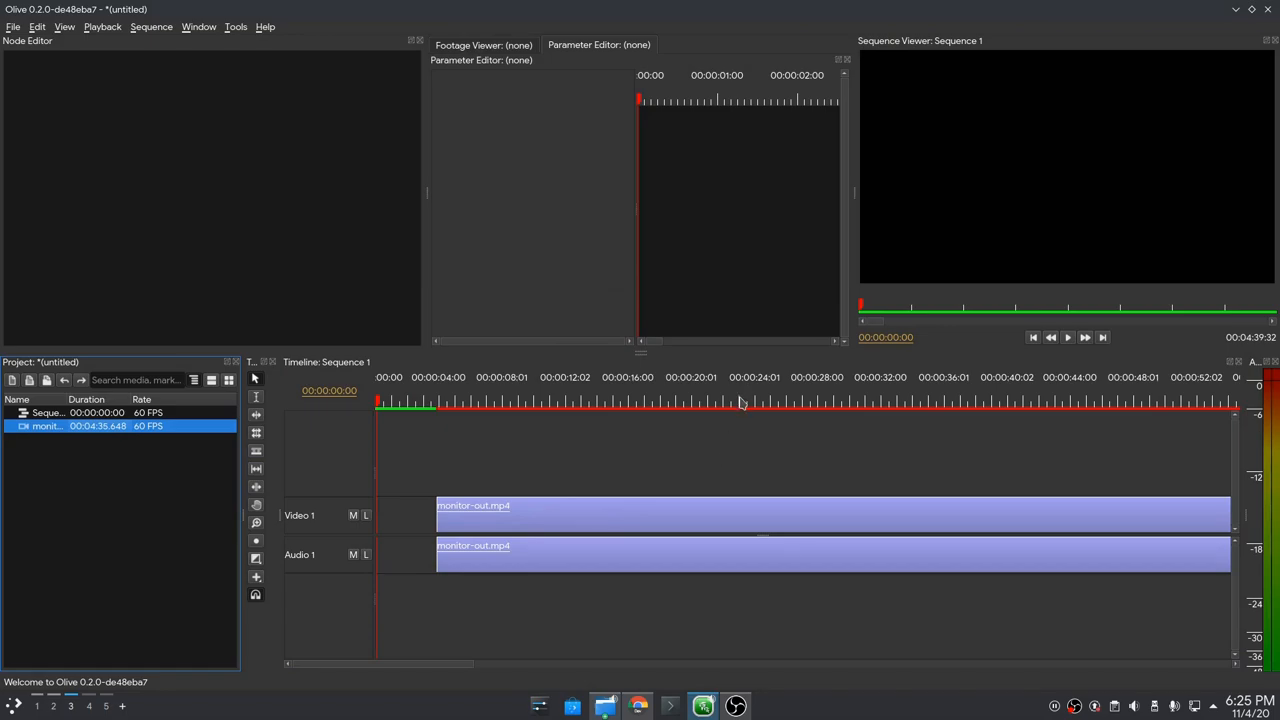
pyautogui.click(738, 403)
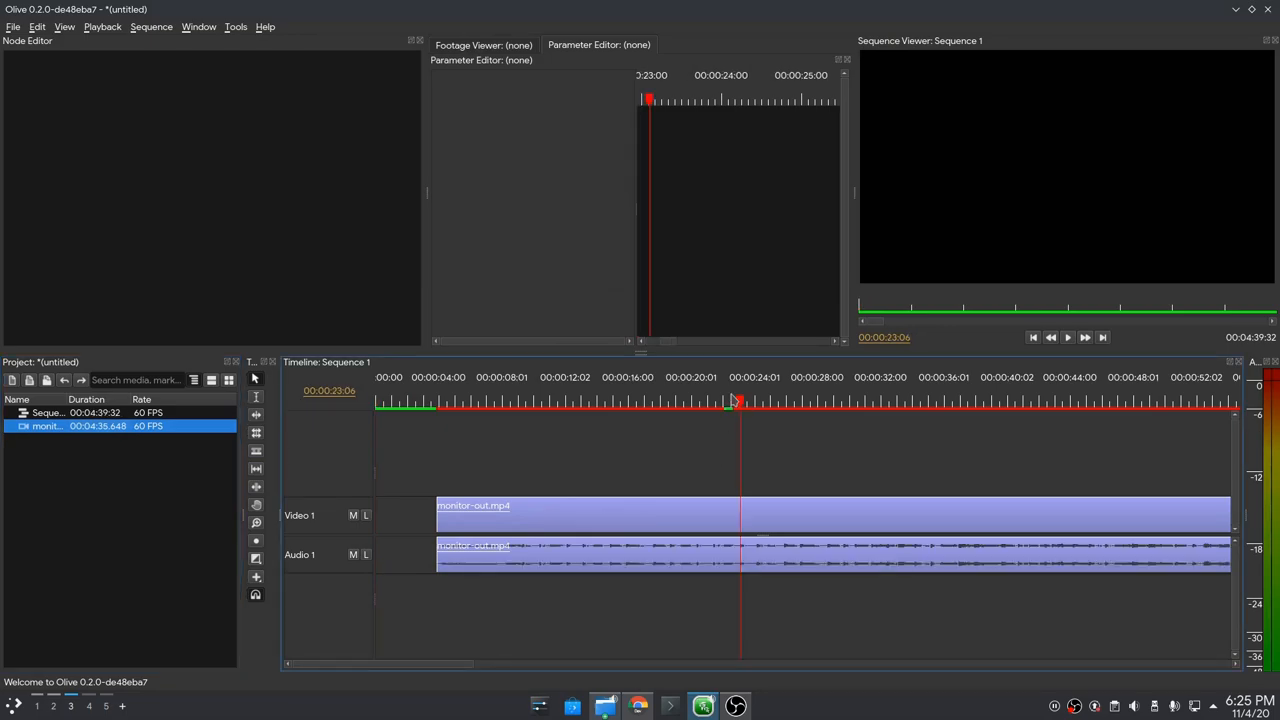
pyautogui.click(733, 403)
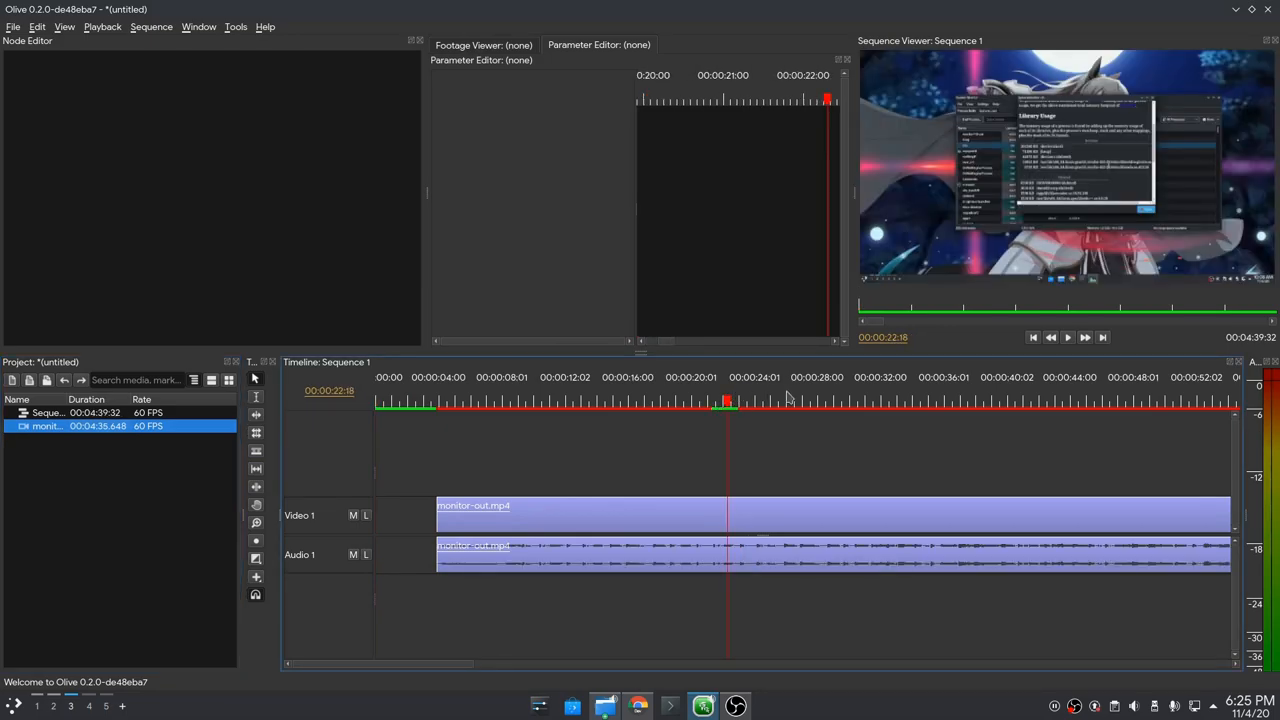
pyautogui.click(876, 403)
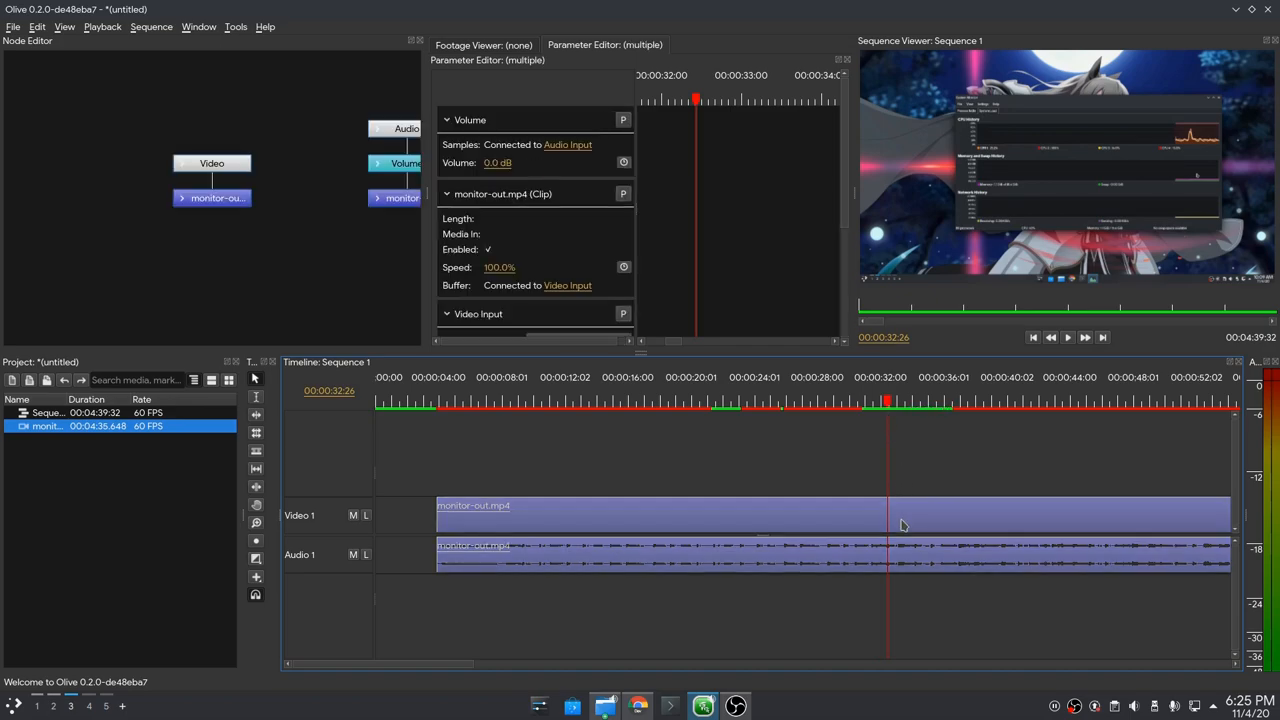
pyautogui.moveTo(906, 583)
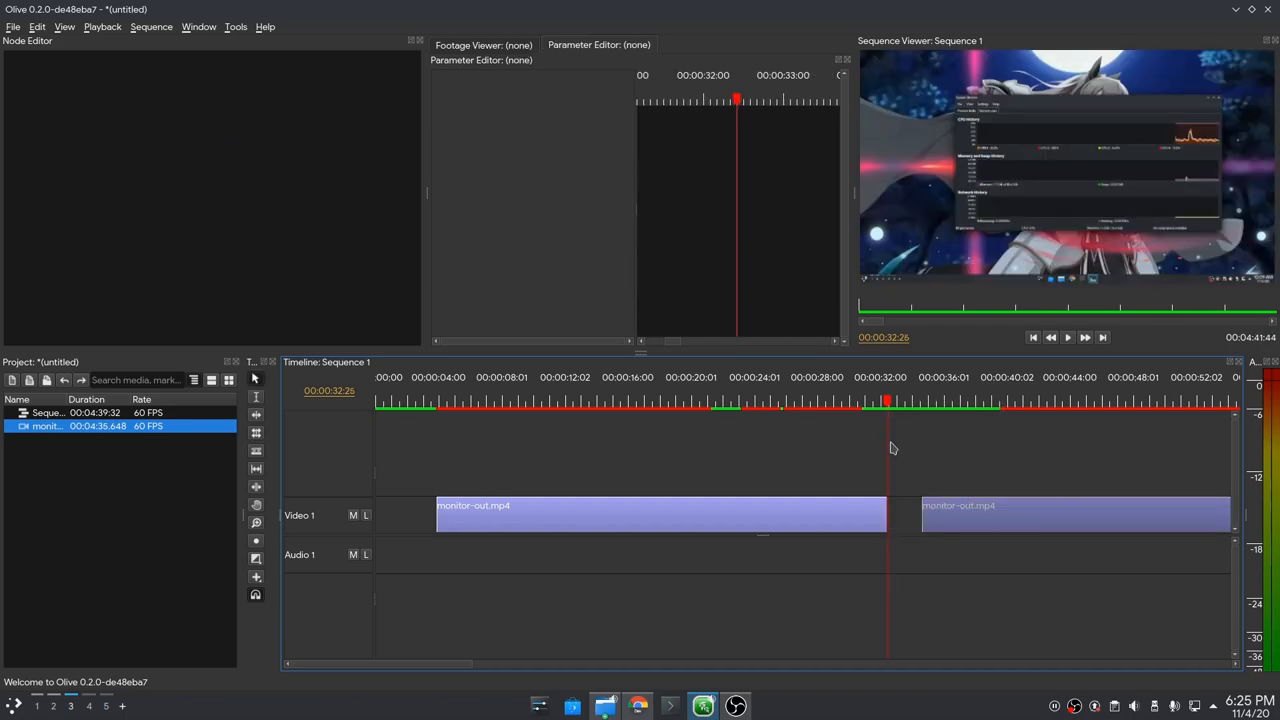
# Cut the video clip just before the gap, near 32 seconds
pyautogui.click(877, 403)
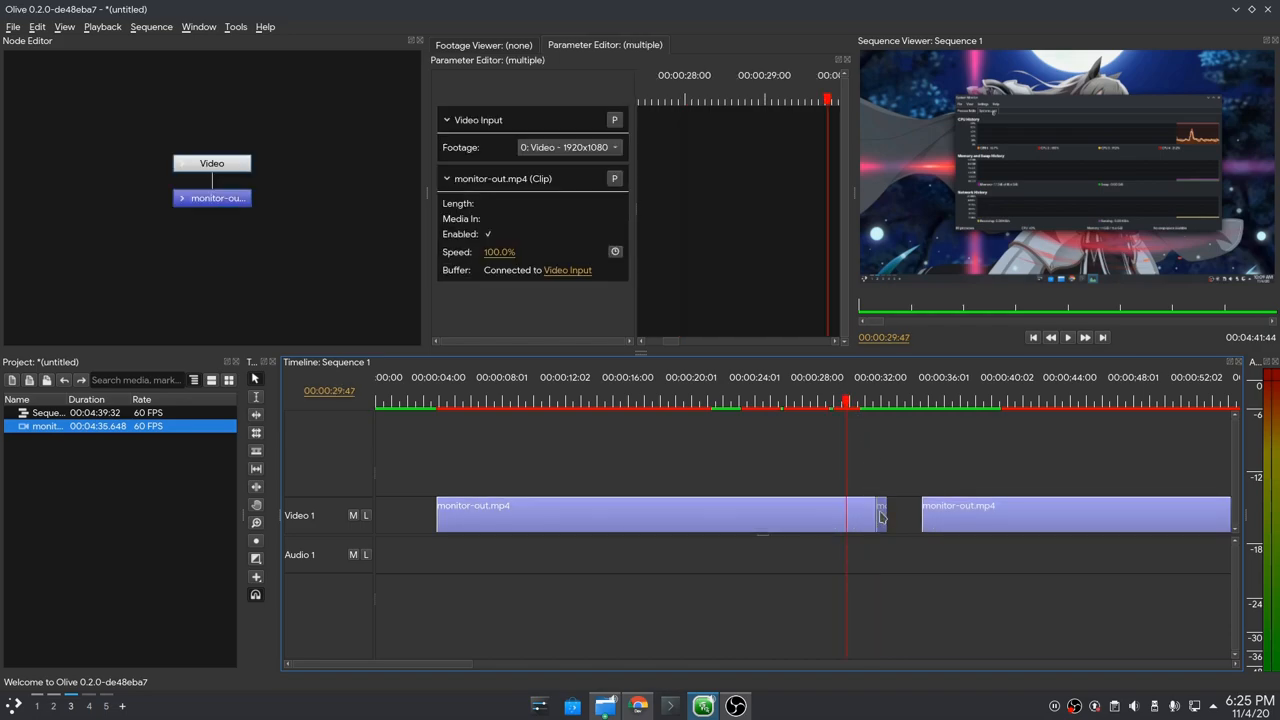
# Set the short piece's playback speed to 0.0% to freeze its frame
pyautogui.click(499, 251)
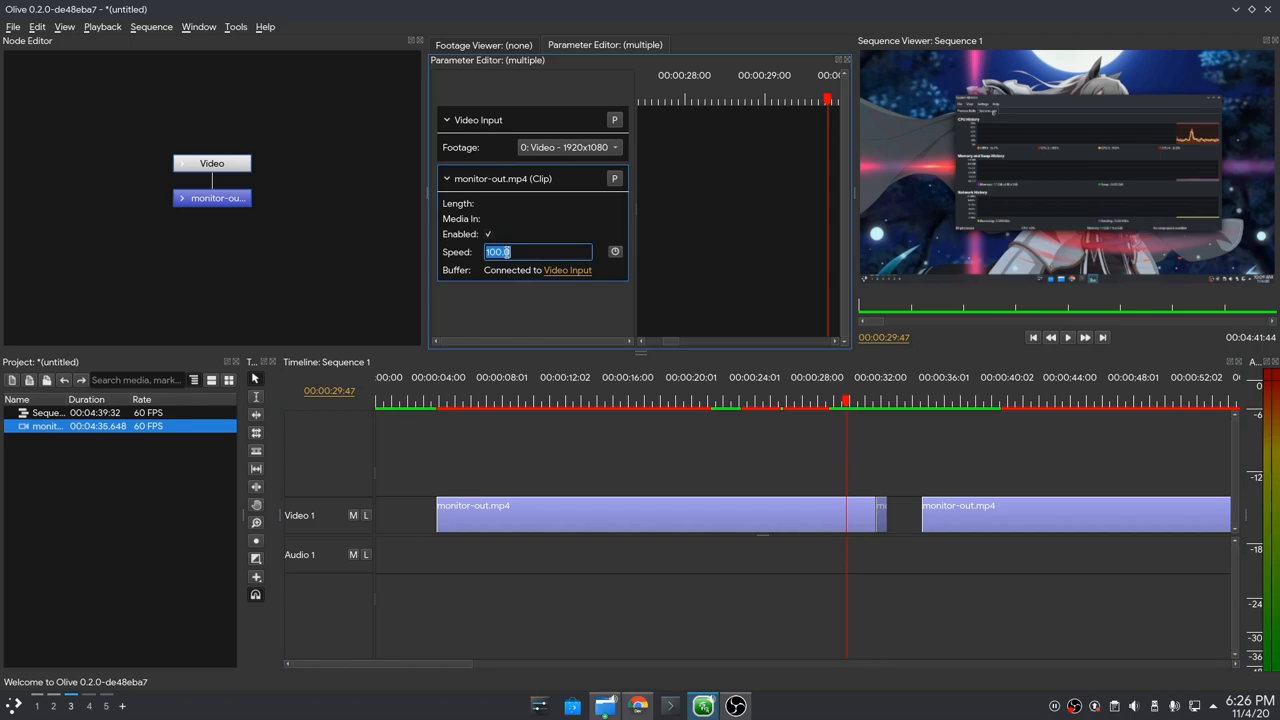
pyautogui.write('0.0%')
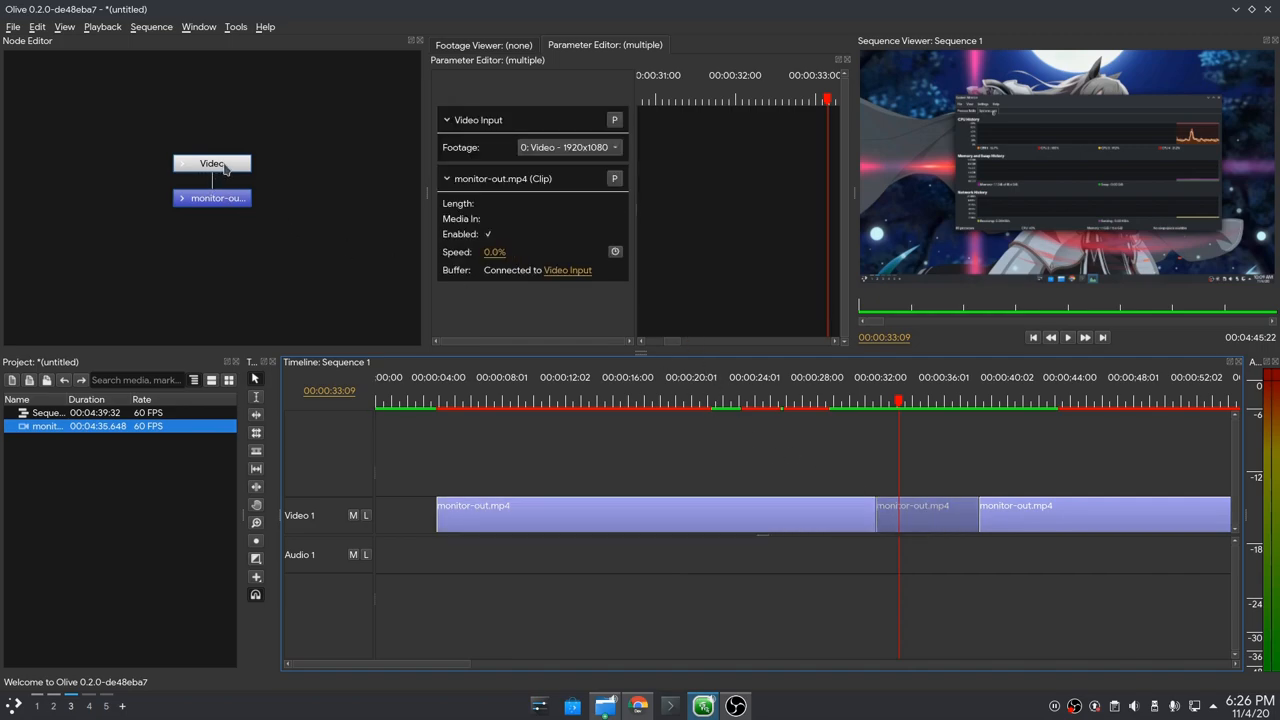
# Separate the Video node from the clip node and place a new Blur filter node
pyautogui.moveTo(212, 163); pyautogui.dragTo(184, 158)
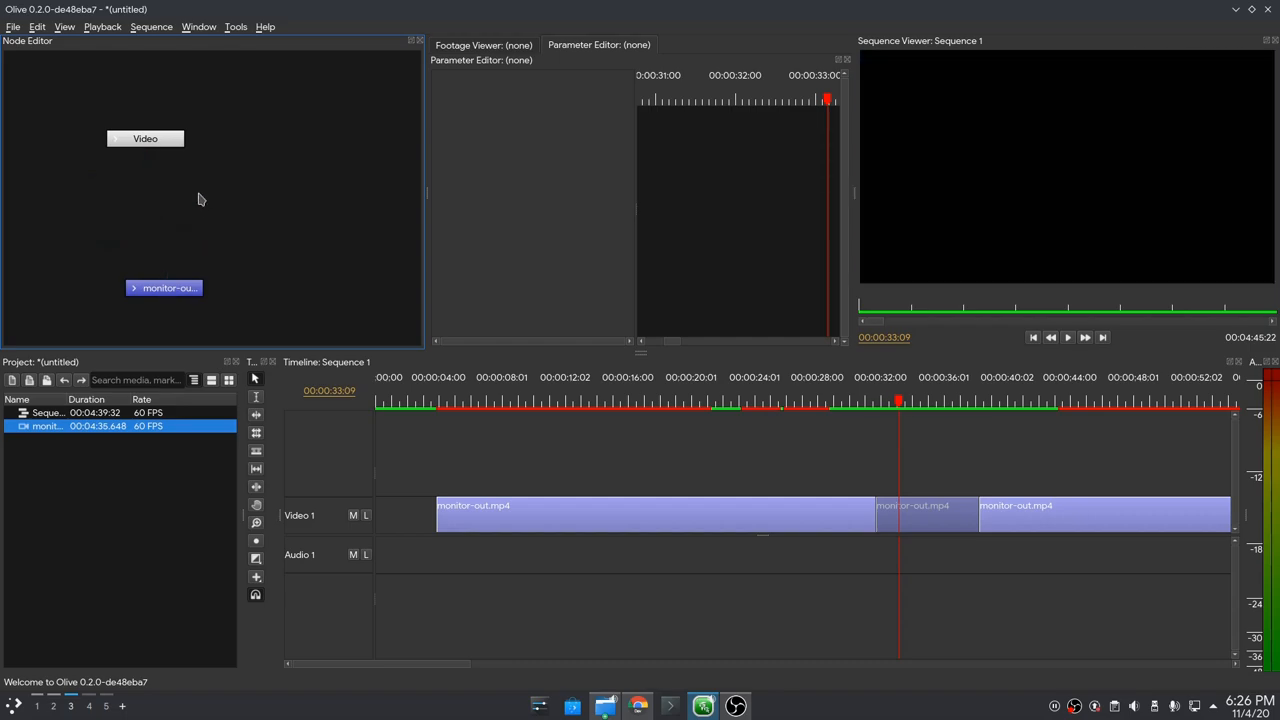
pyautogui.rightClick(200, 198)
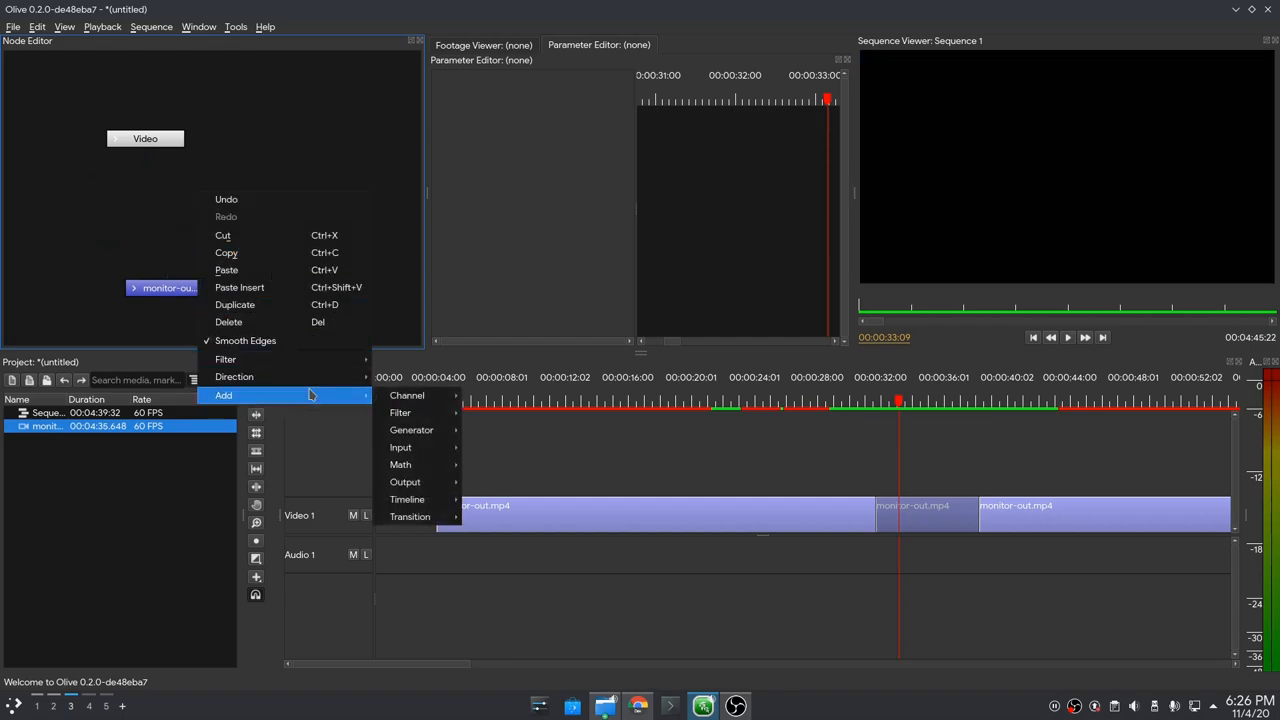
pyautogui.moveTo(400, 412)
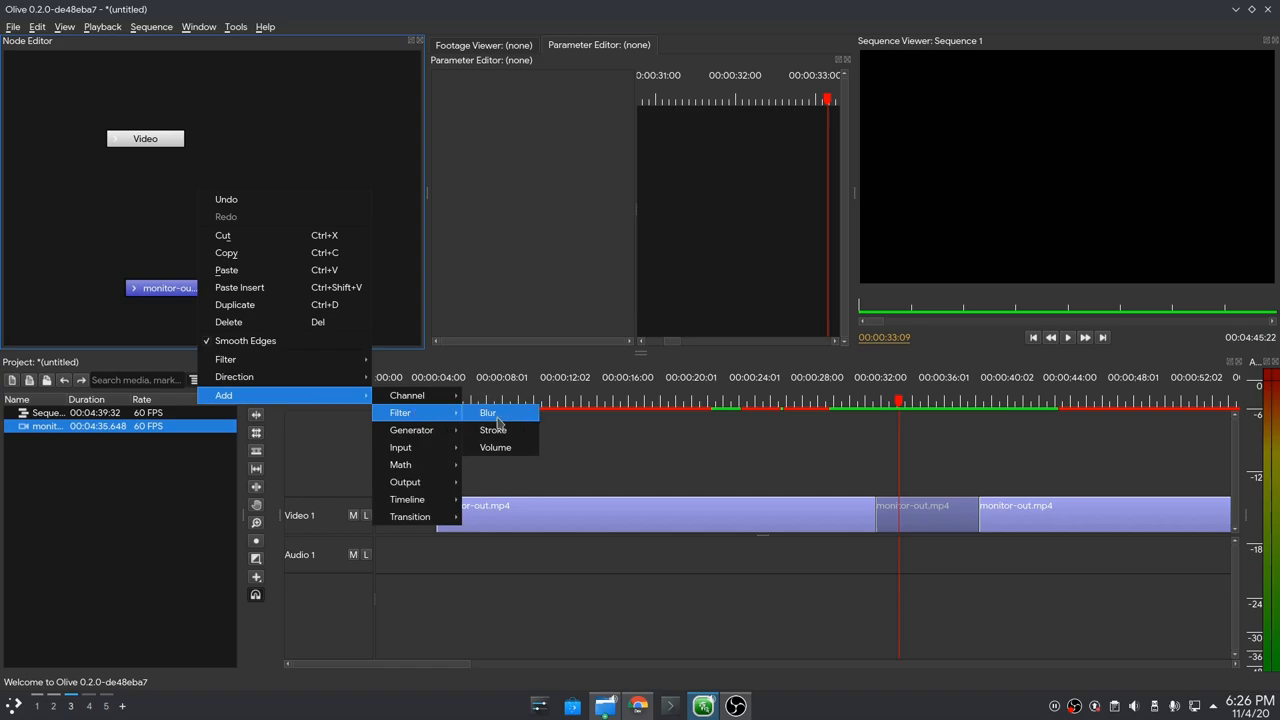
pyautogui.click(487, 412)
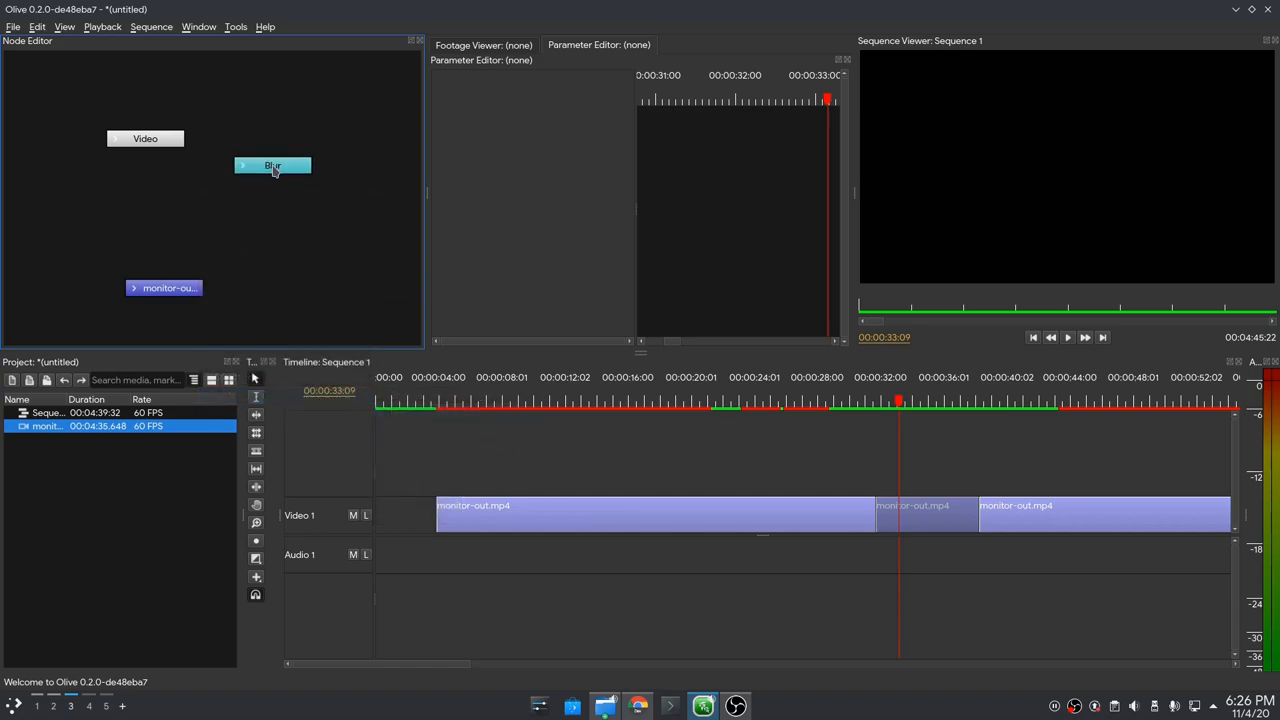
pyautogui.click(272, 165)
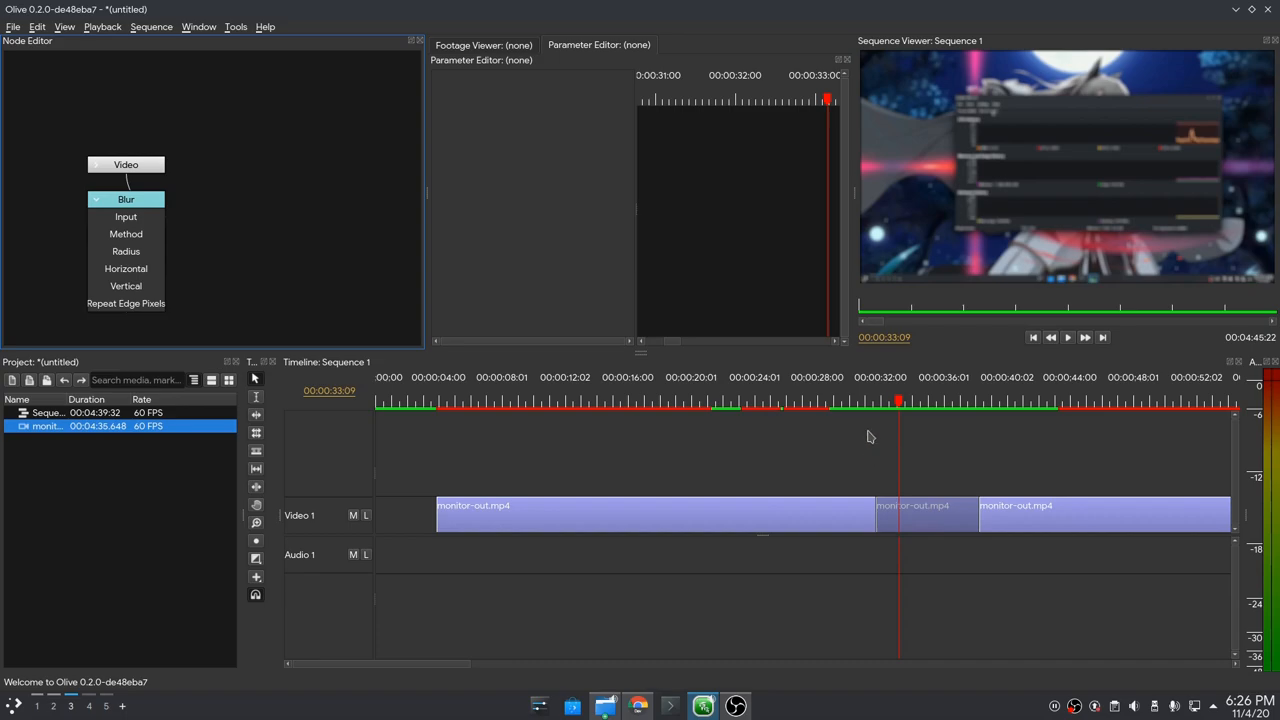
# Select the Blur node to load its settings for editing
pyautogui.click(877, 402)
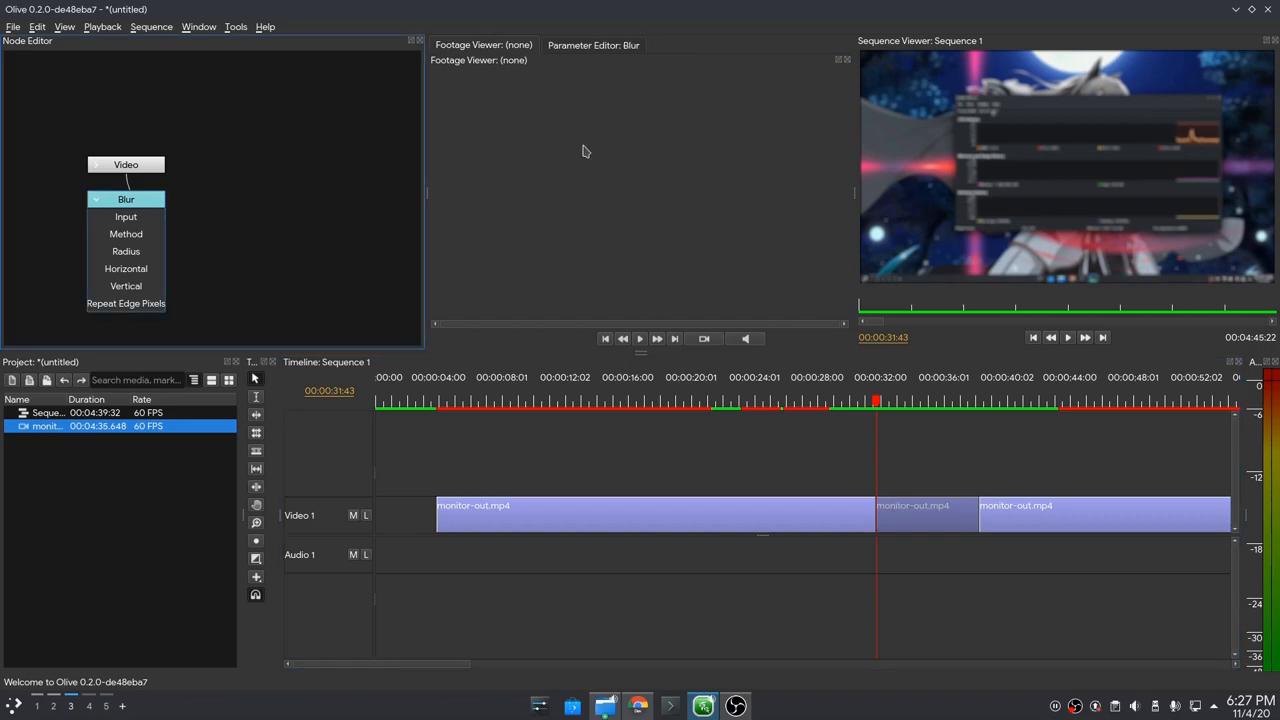
# Raise the Blur radius to 61.0, then scrub back before the 32-second keyframe
pyautogui.click(593, 45)
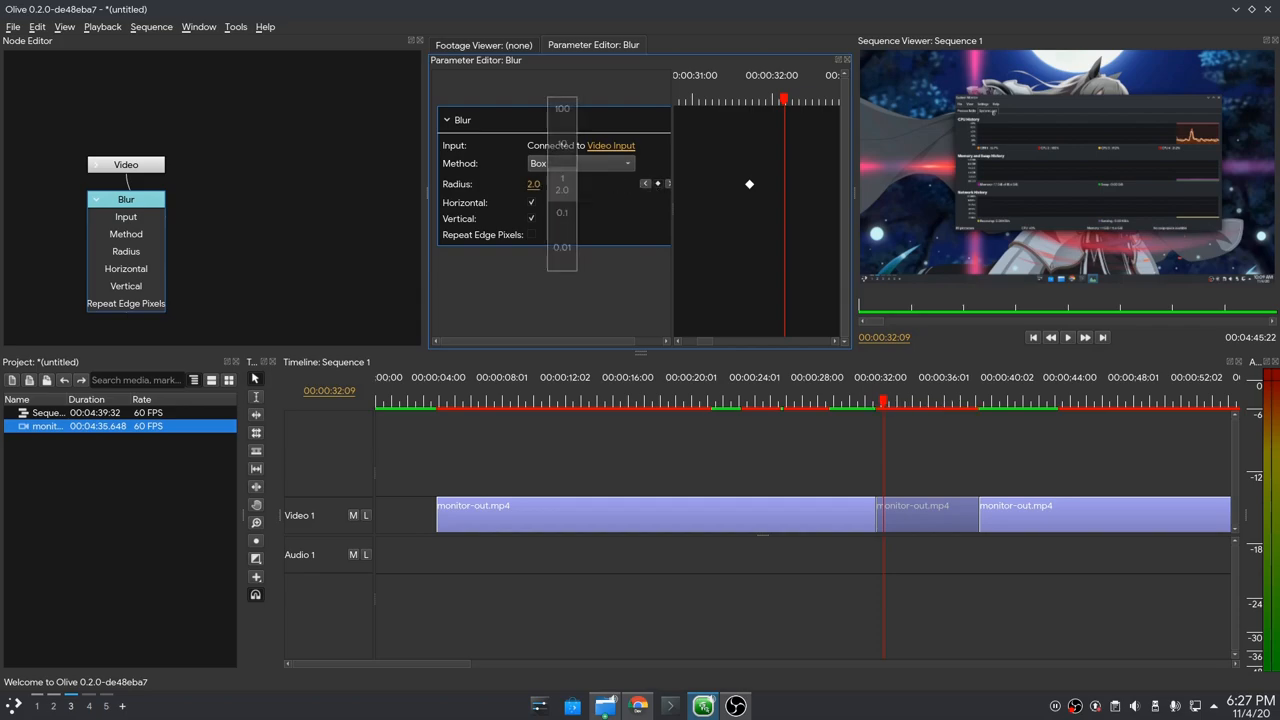
pyautogui.moveTo(533, 183); pyautogui.dragTo(567, 120)
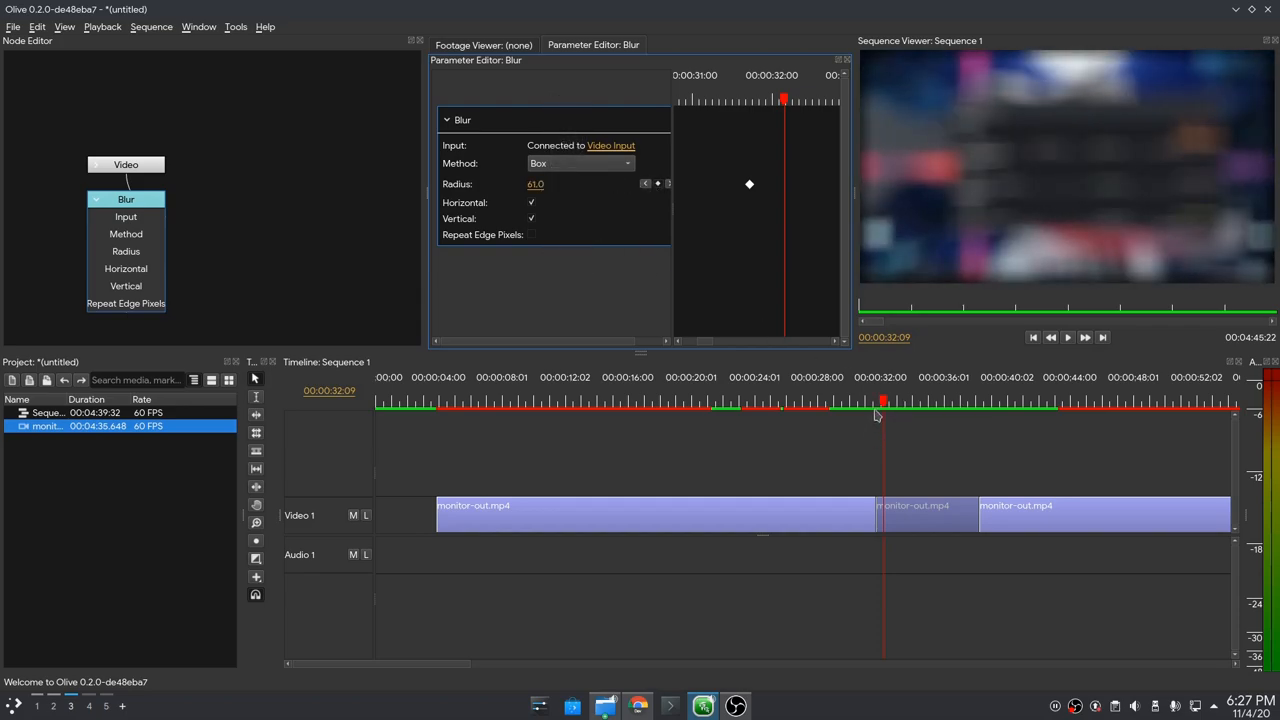
pyautogui.click(1067, 337)
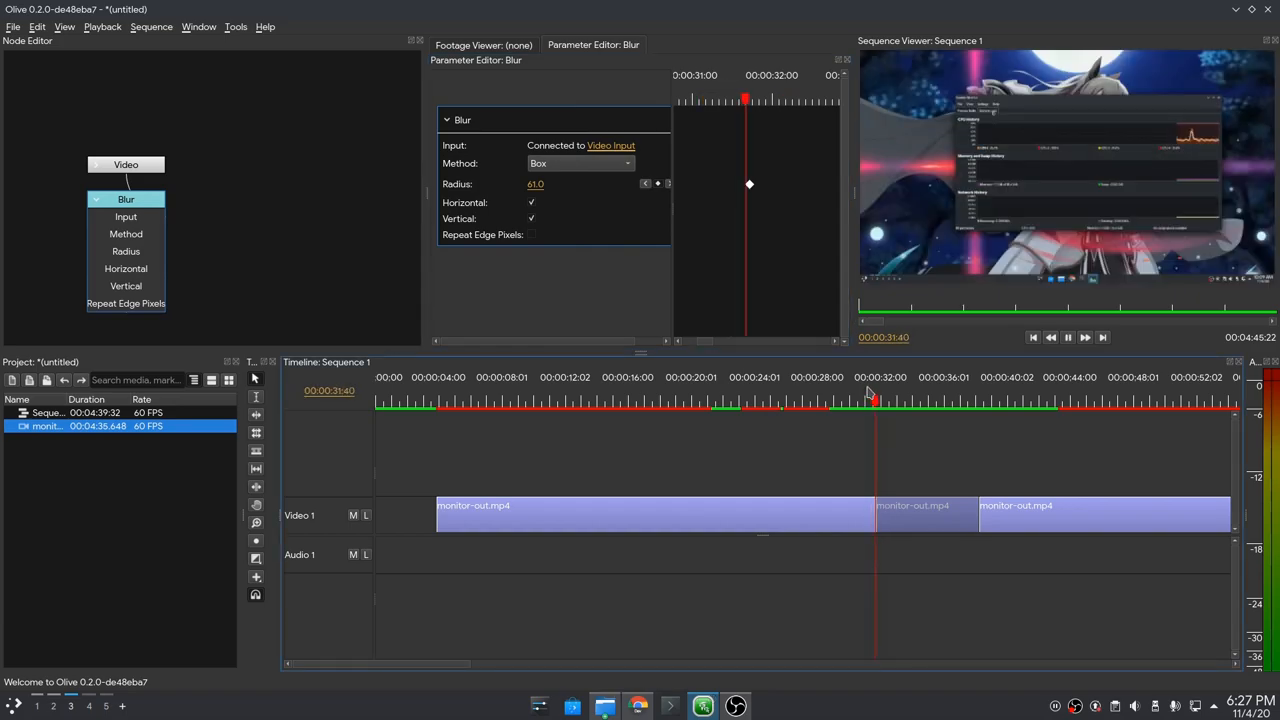